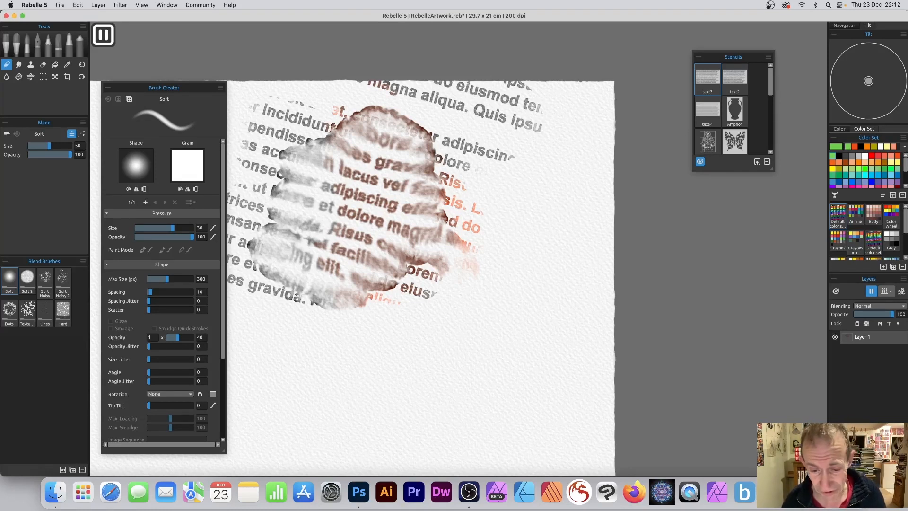
mouse_move(247, 493)
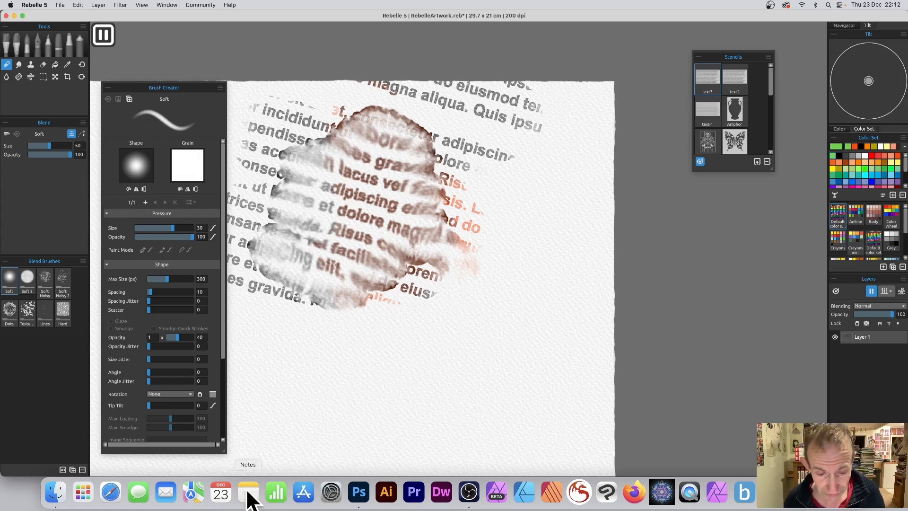
- Switch from Rebelle 5 to Photoshop via the Dock
click(358, 493)
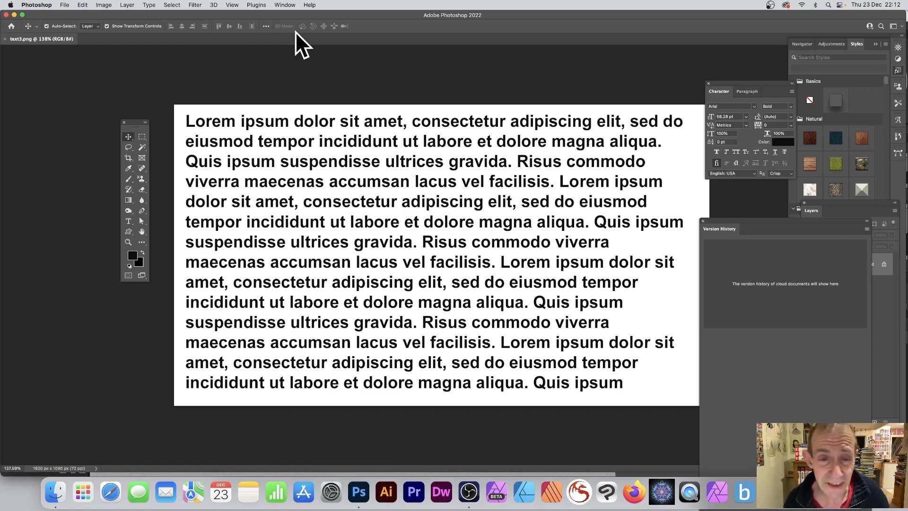
mouse_move(258, 93)
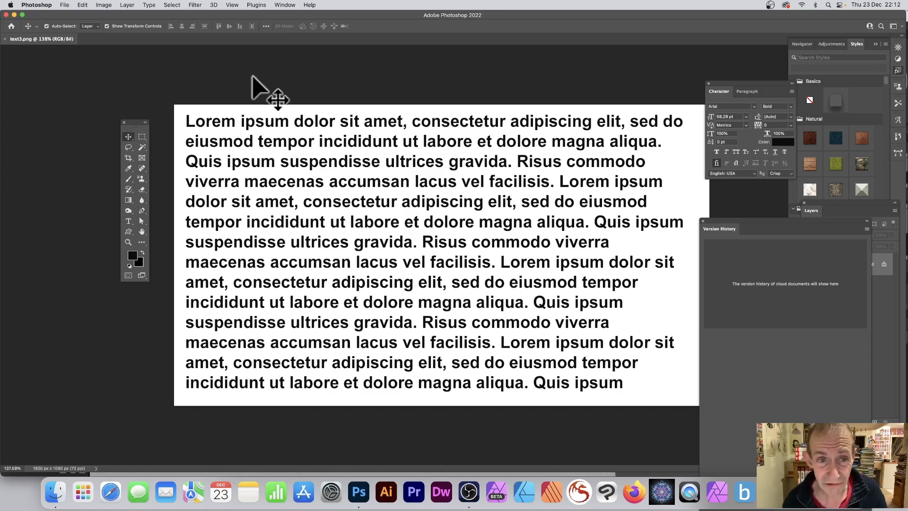
mouse_move(64, 8)
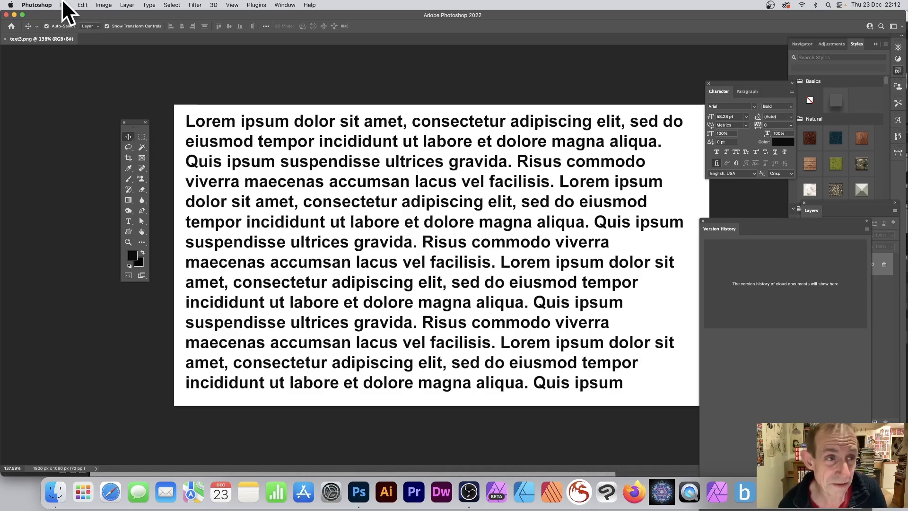
- Show Photoshop's File menu commands for the placeholder-text image
click(82, 5)
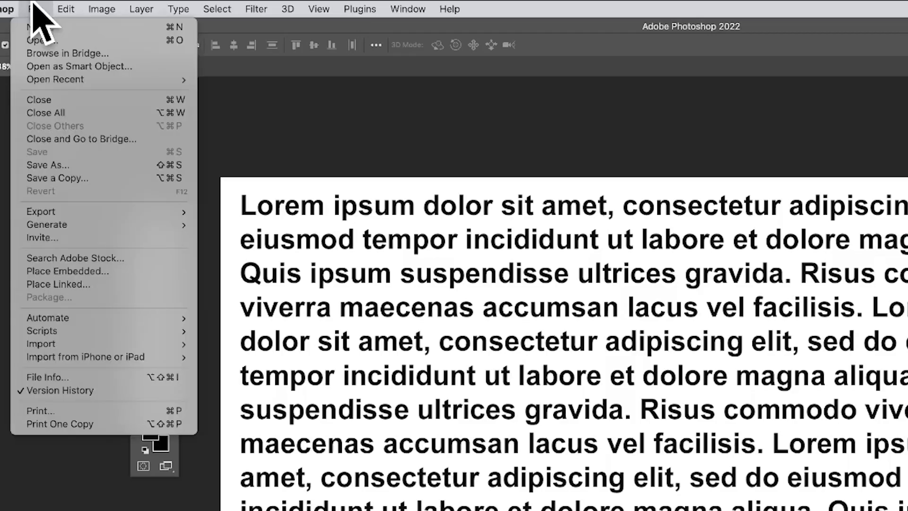
mouse_move(47, 164)
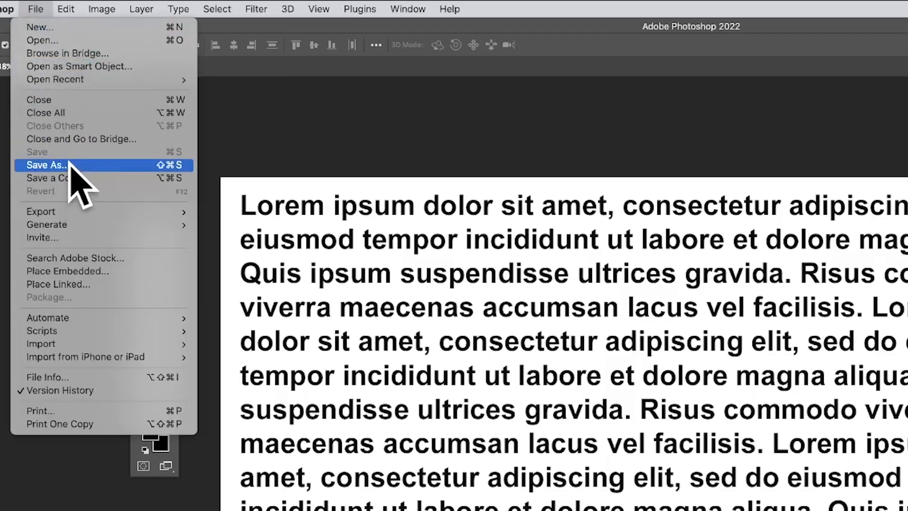
mouse_move(70, 186)
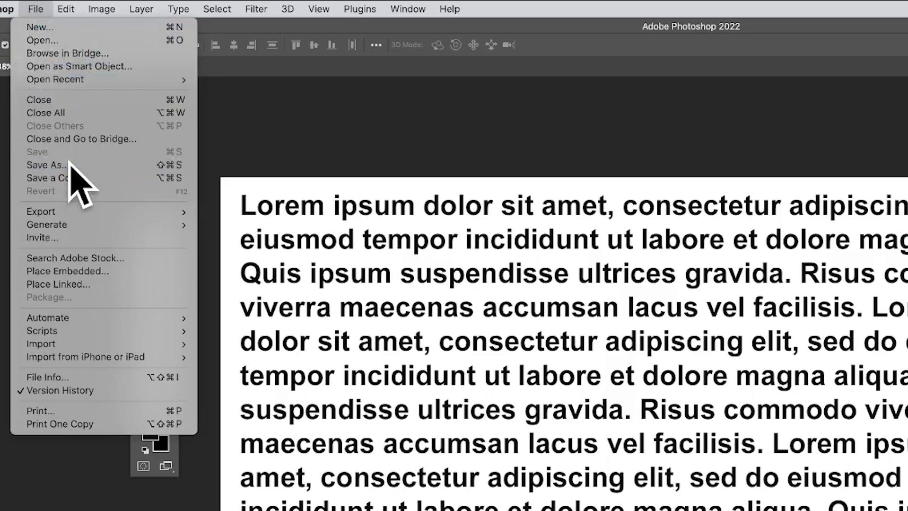
- Save As text4.png and accept the PNG Format Options
click(46, 167)
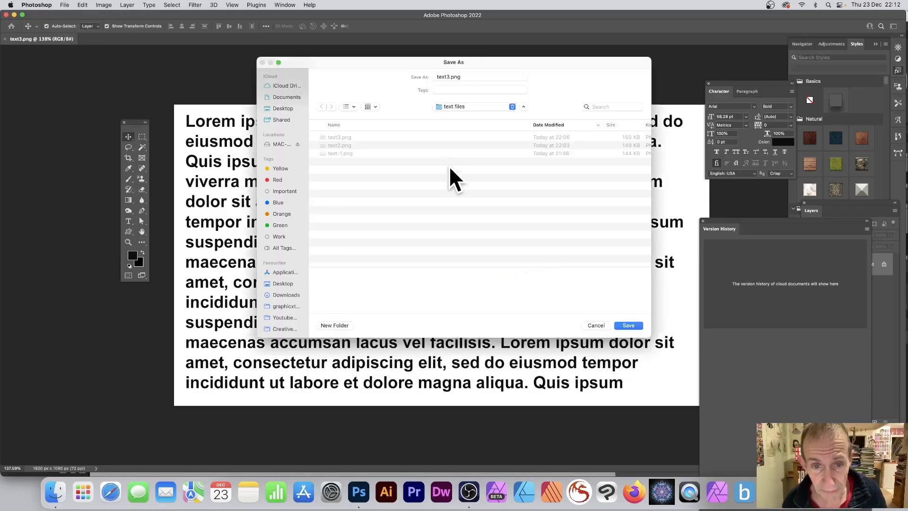
click(470, 76)
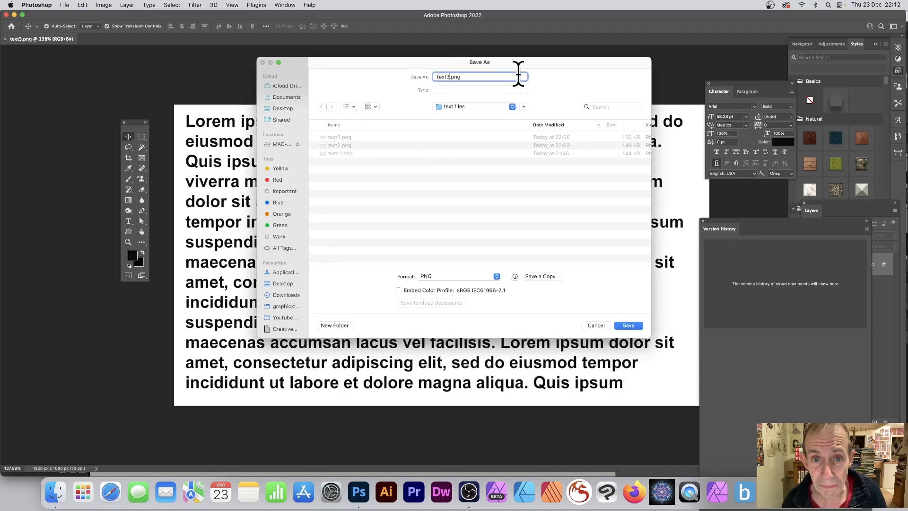
text(text4.png)
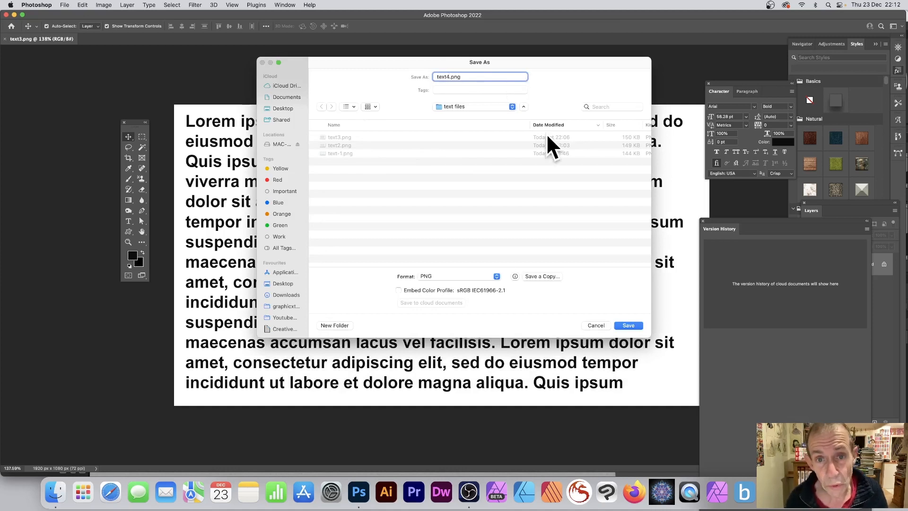
mouse_move(454, 289)
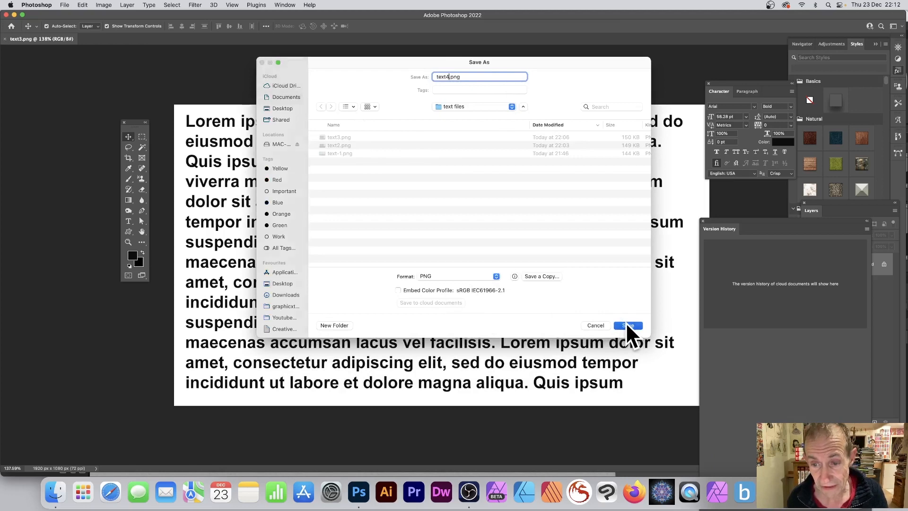
click(627, 325)
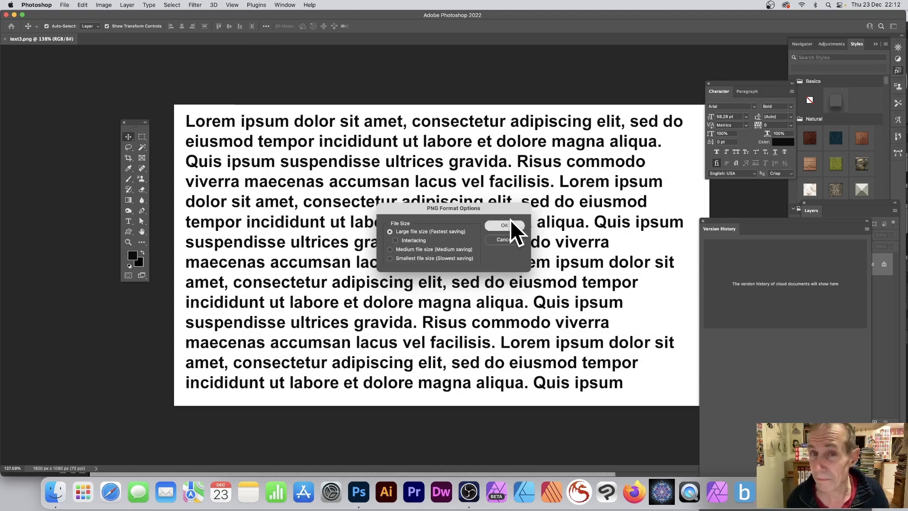
click(503, 225)
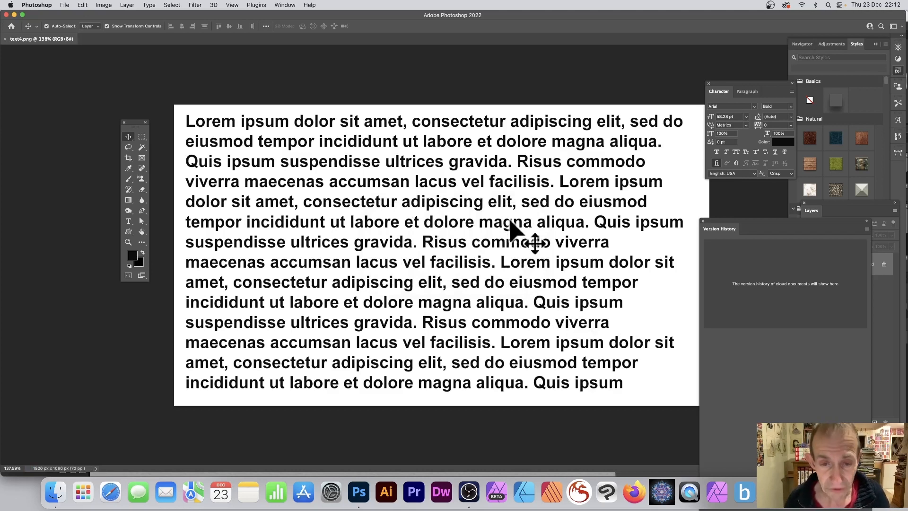
mouse_move(309, 18)
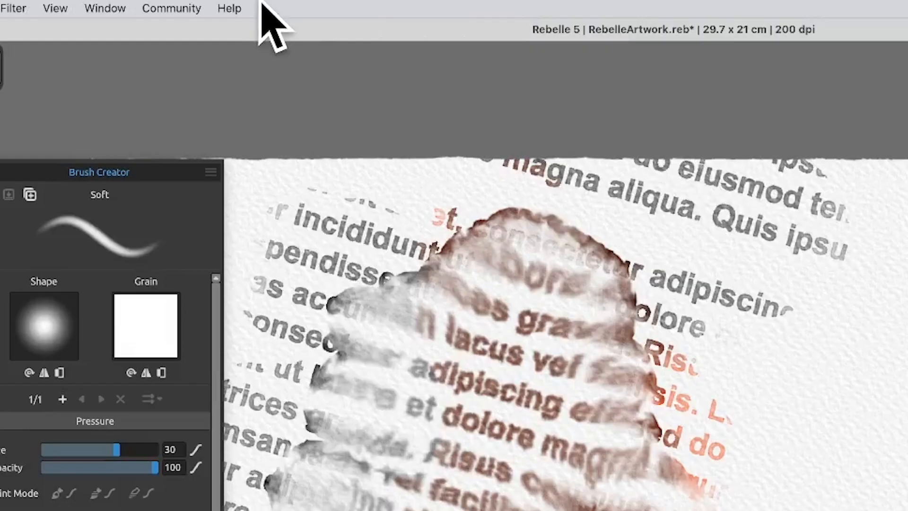
- Open the Stencils panel from Rebelle's Window menu
click(105, 8)
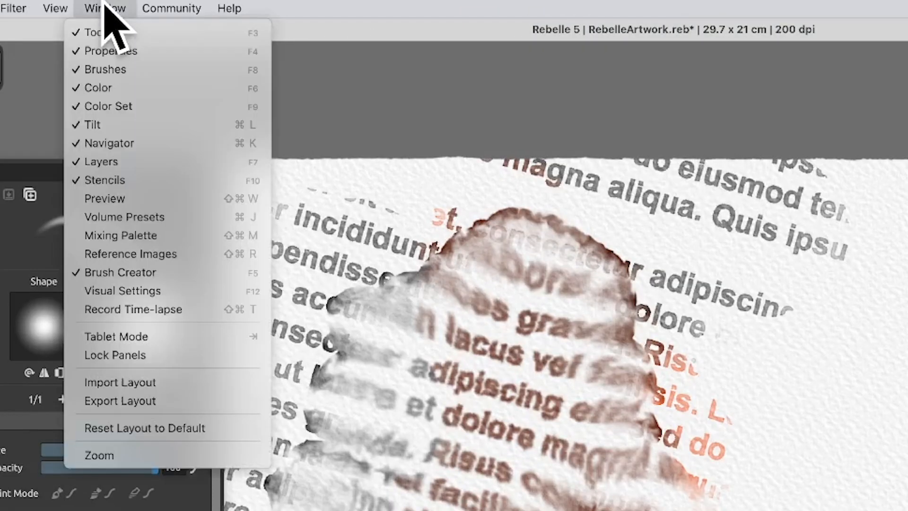
mouse_move(116, 179)
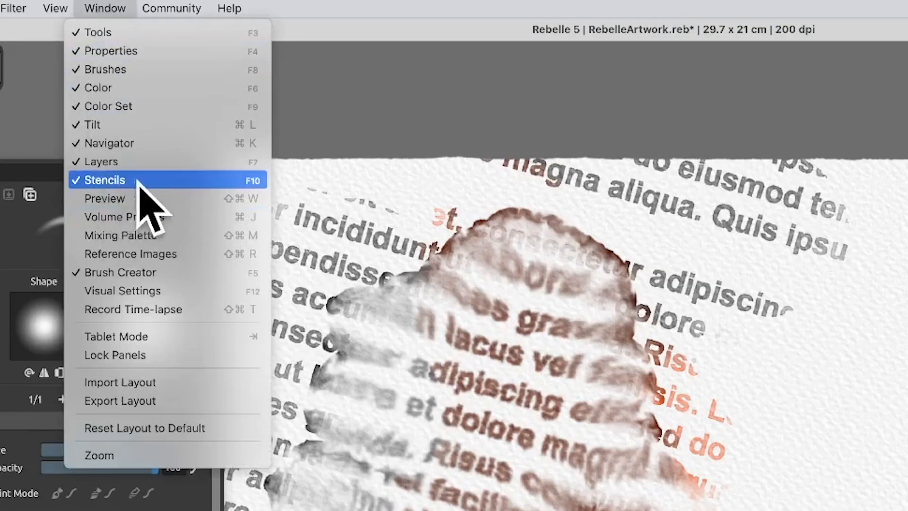
click(105, 180)
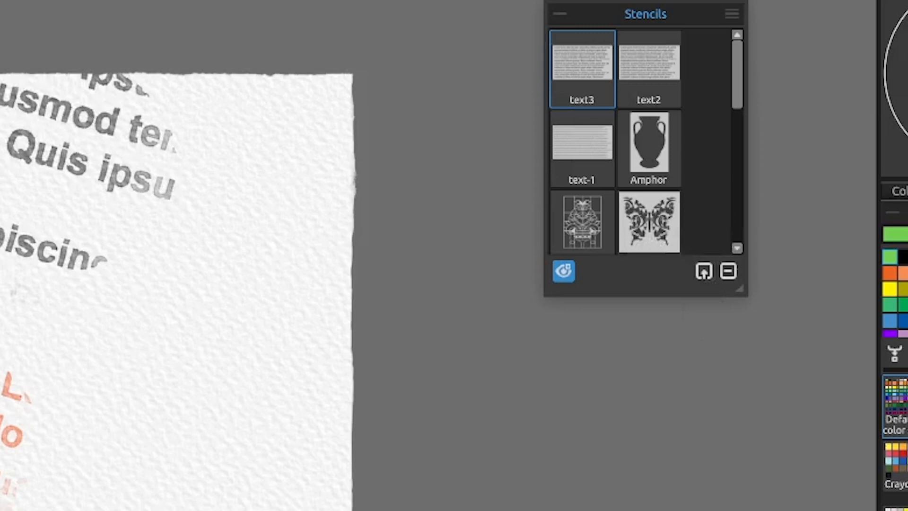
- Import text4.png as a new stencil
click(703, 271)
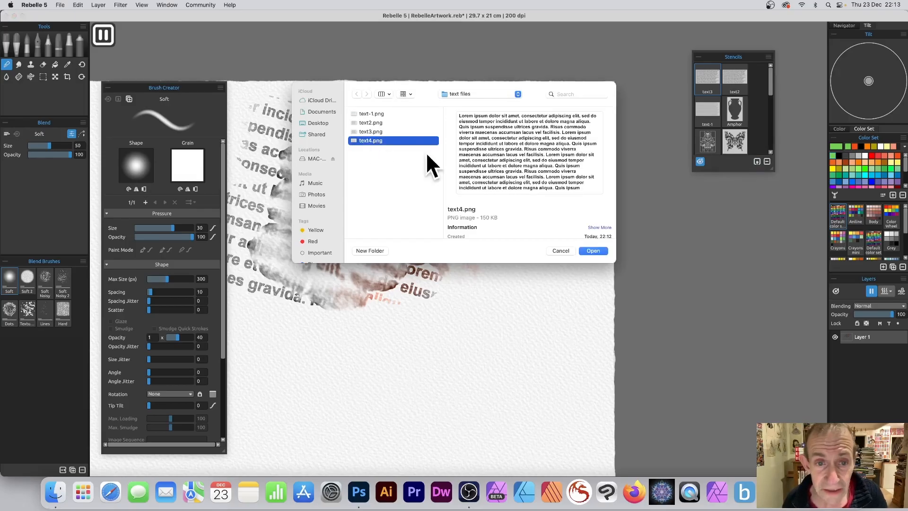
mouse_move(593, 251)
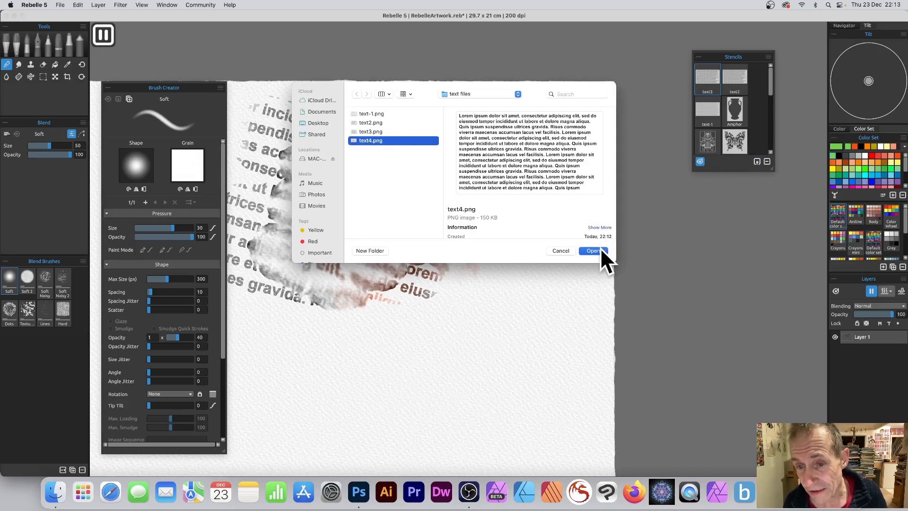
click(592, 250)
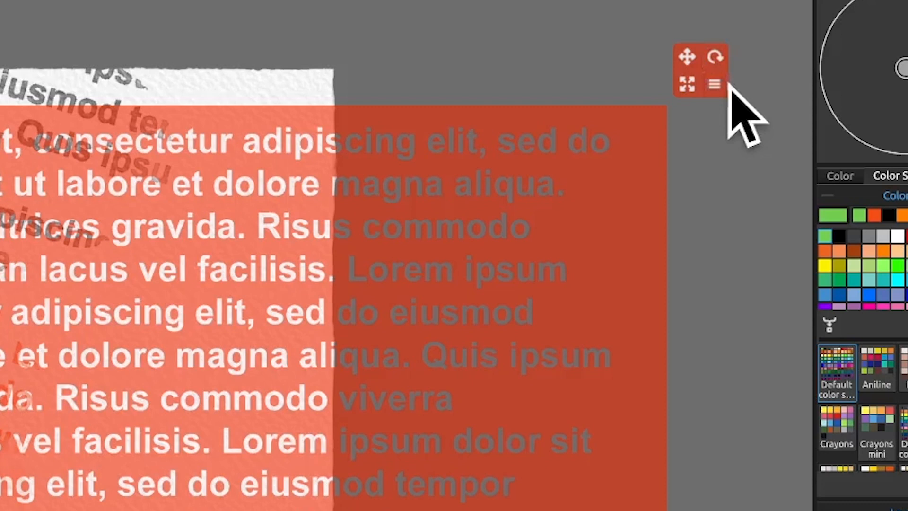
- Open the text4 stencil's menu to choose Tile
click(713, 83)
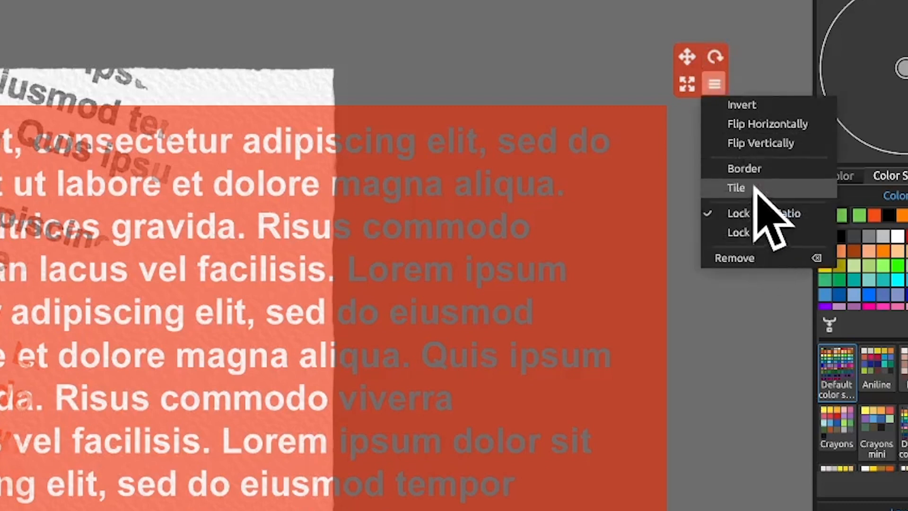
mouse_move(634, 55)
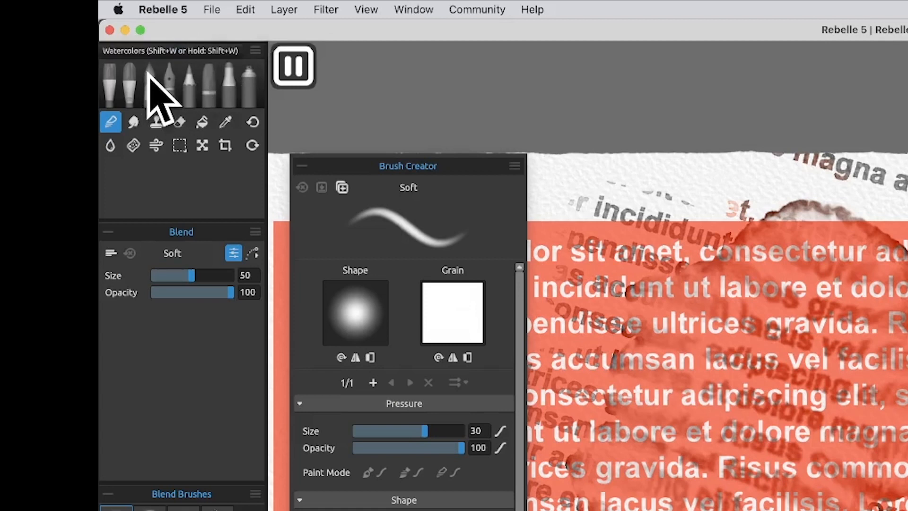
- Select the Watercolors tool to paint black lettering through the stencil
click(149, 84)
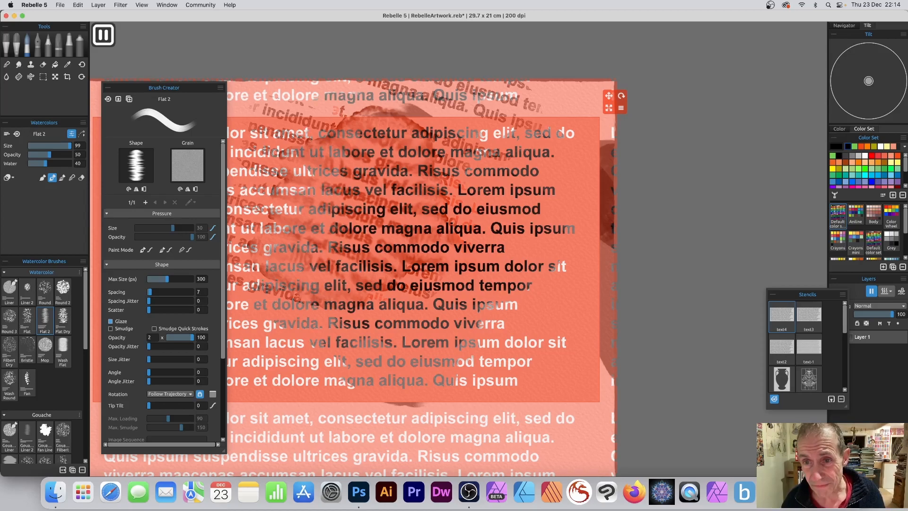
- Remove the tiled text4 stencil from the canvas
click(620, 101)
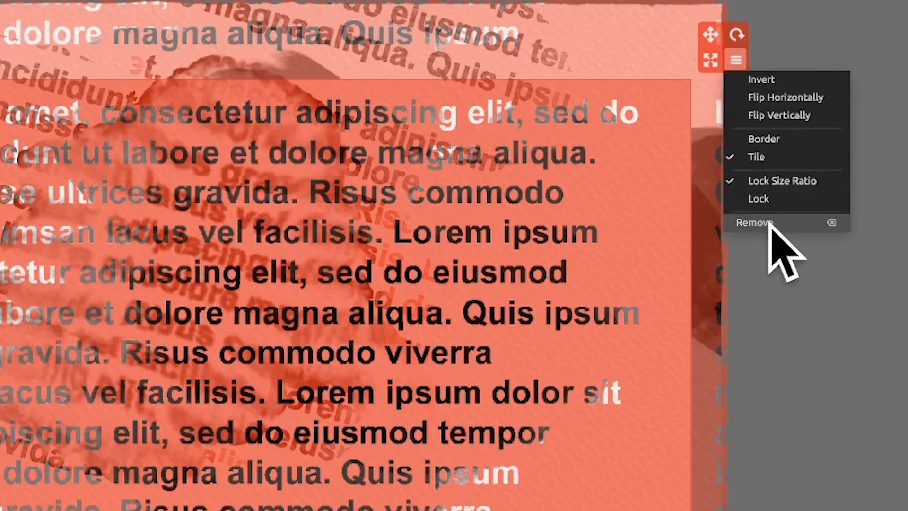
click(752, 223)
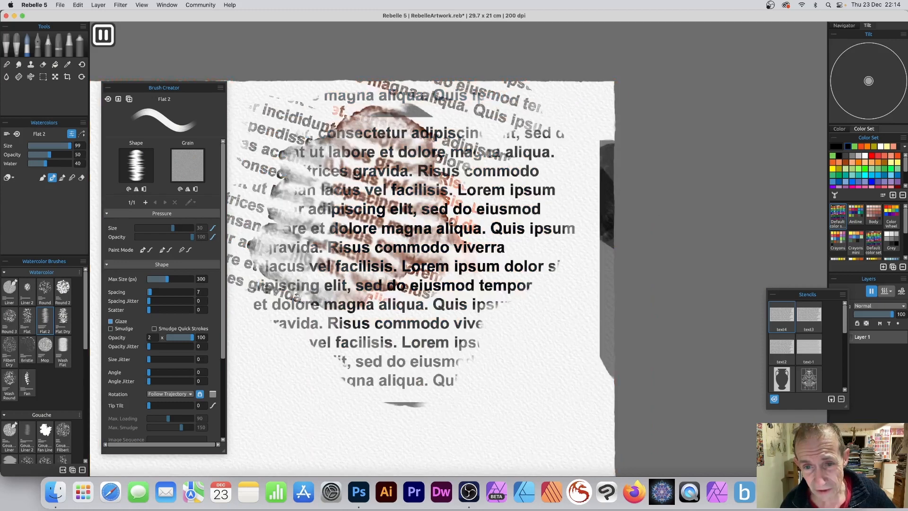
mouse_move(866, 108)
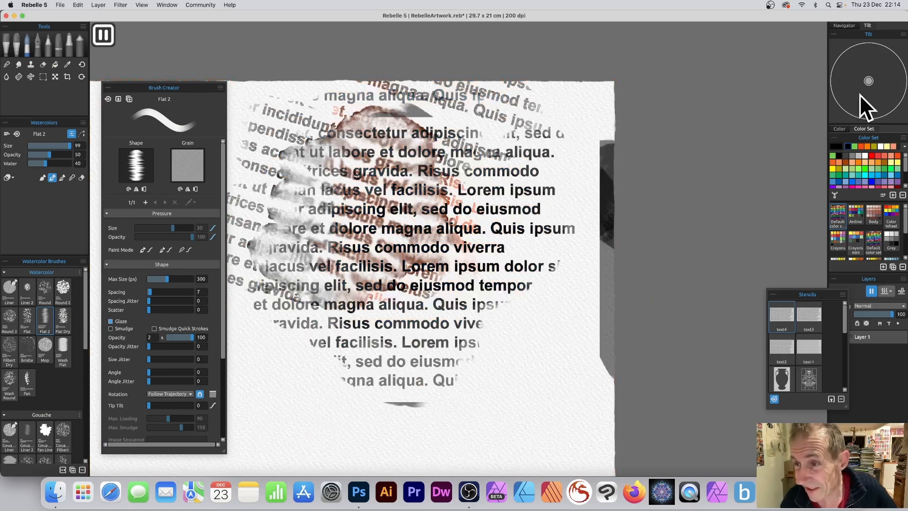
mouse_move(895, 313)
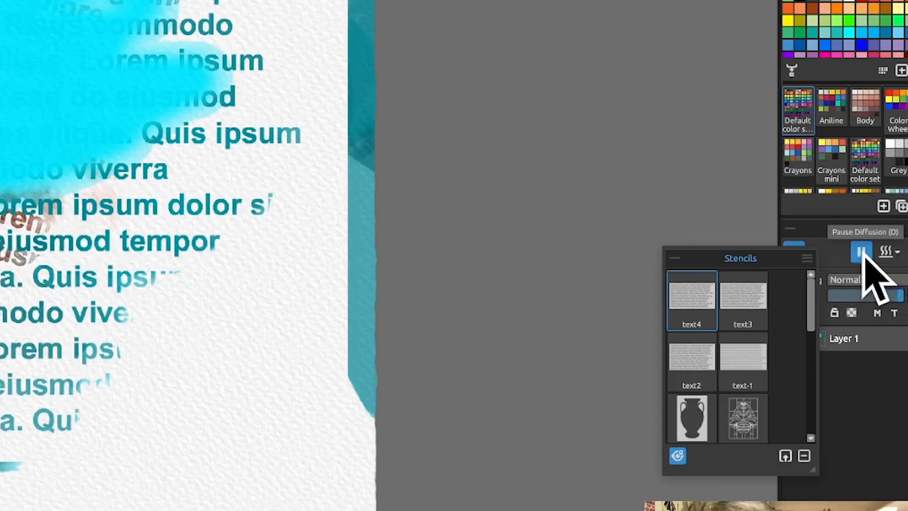
- Toggle Pause Diffusion off and on while the lettering is wet
click(863, 251)
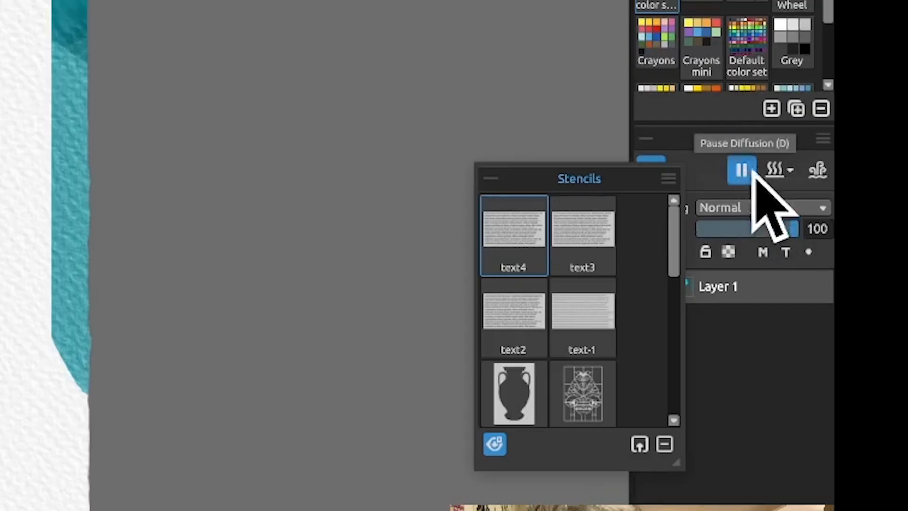
click(780, 168)
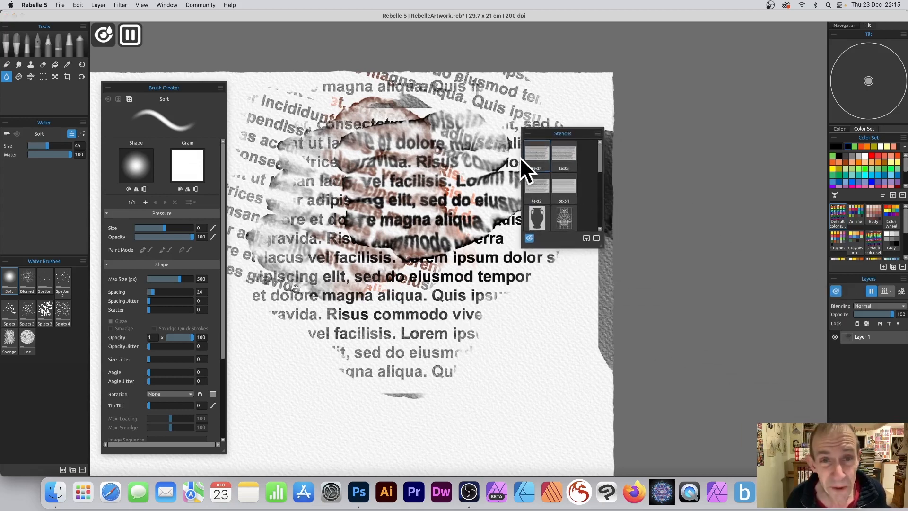
mouse_move(437, 133)
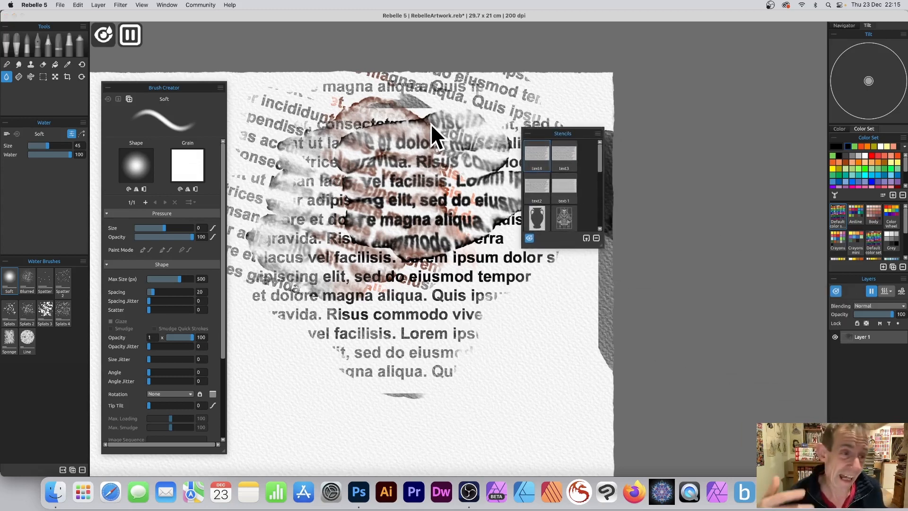
mouse_move(55, 76)
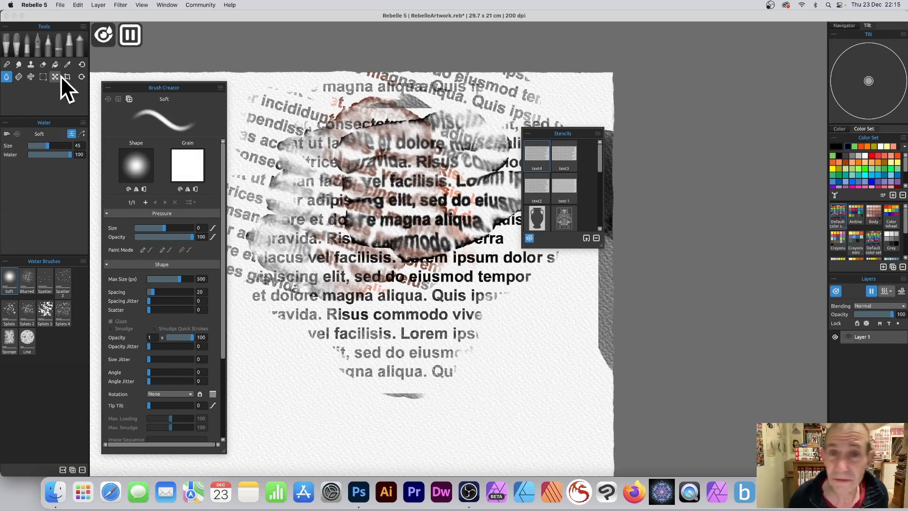
mouse_move(306, 102)
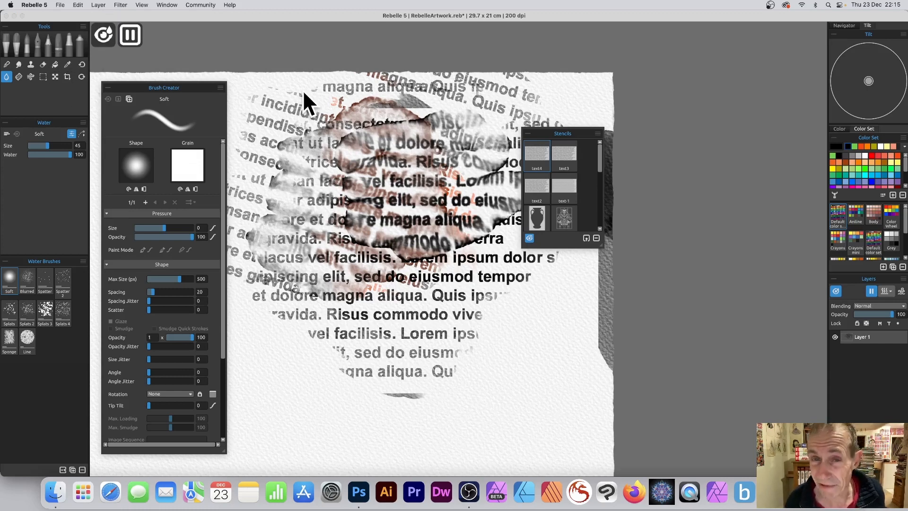
mouse_move(353, 107)
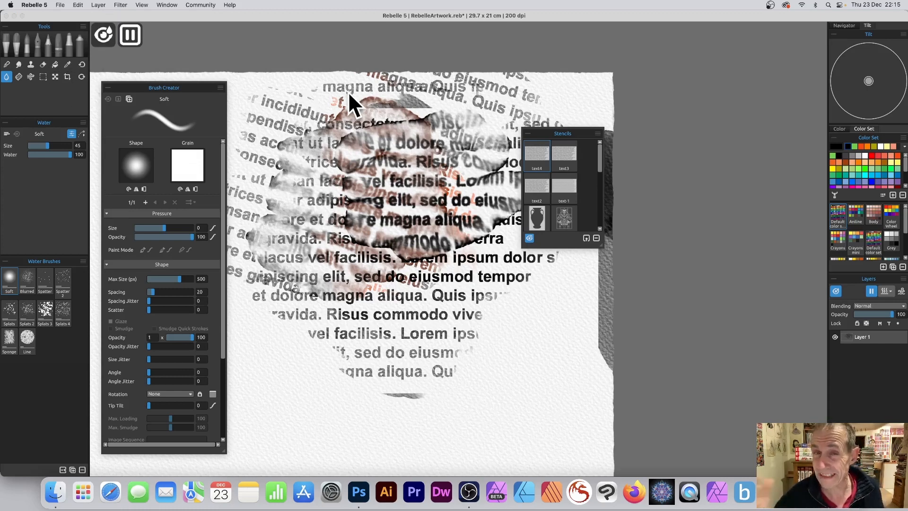
mouse_move(327, 148)
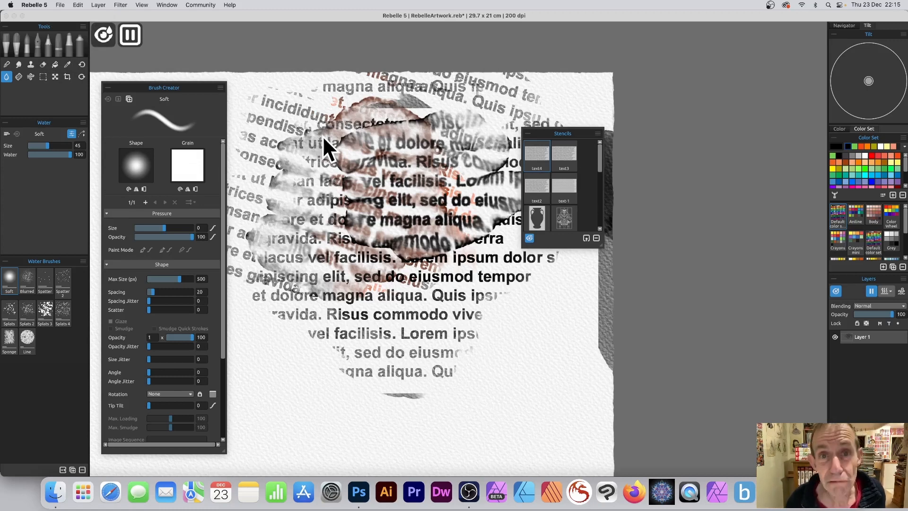
mouse_move(605, 171)
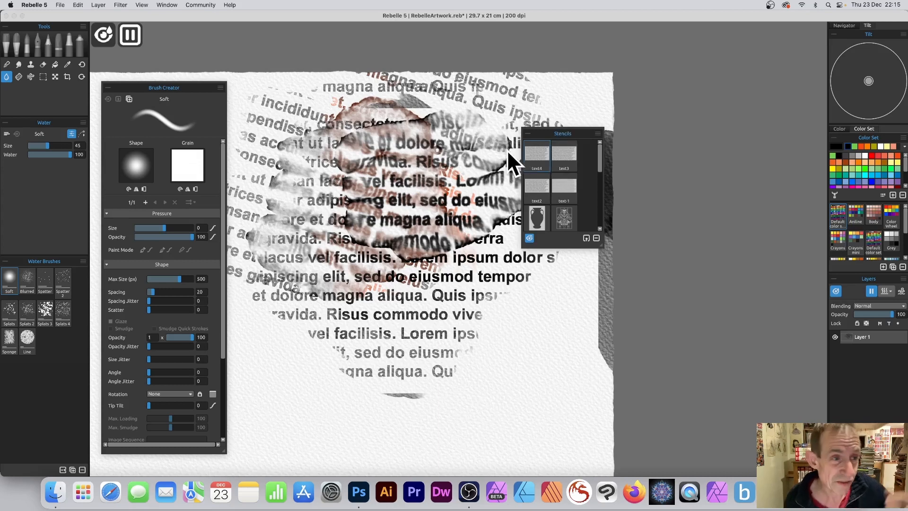
mouse_move(316, 101)
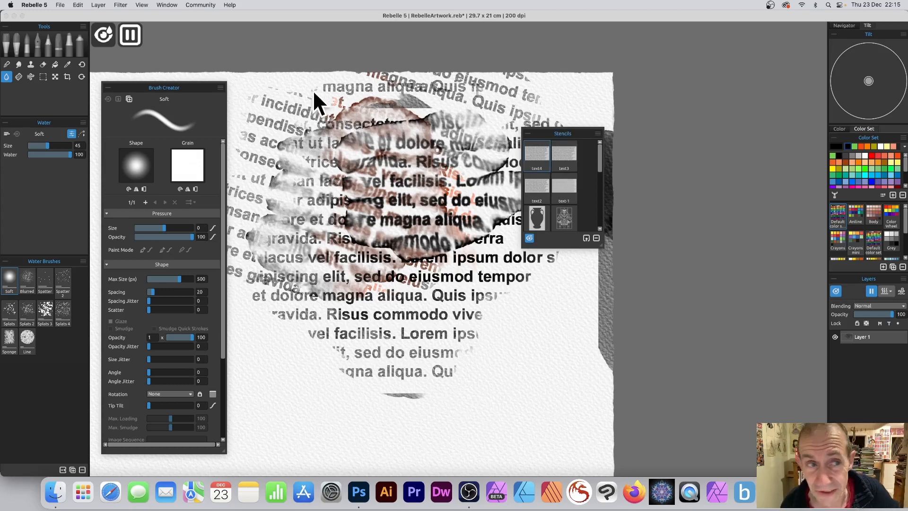
mouse_move(72, 64)
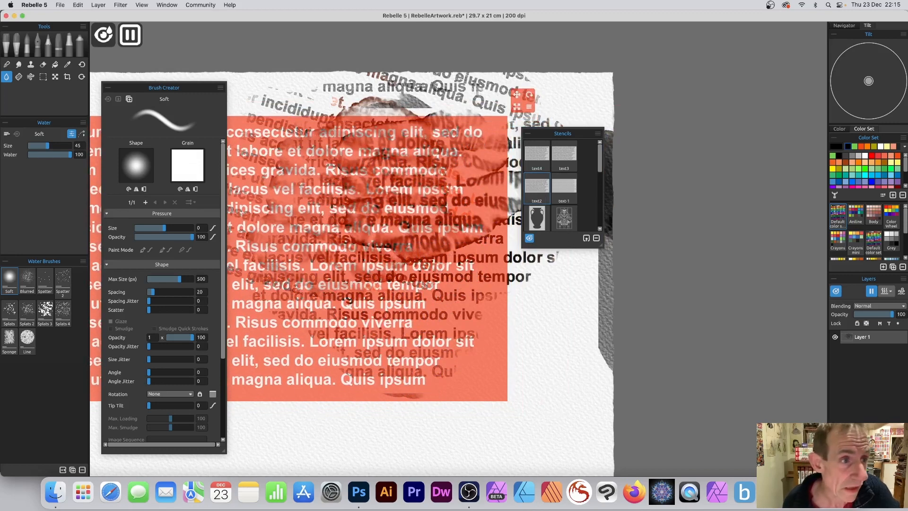
mouse_move(41, 49)
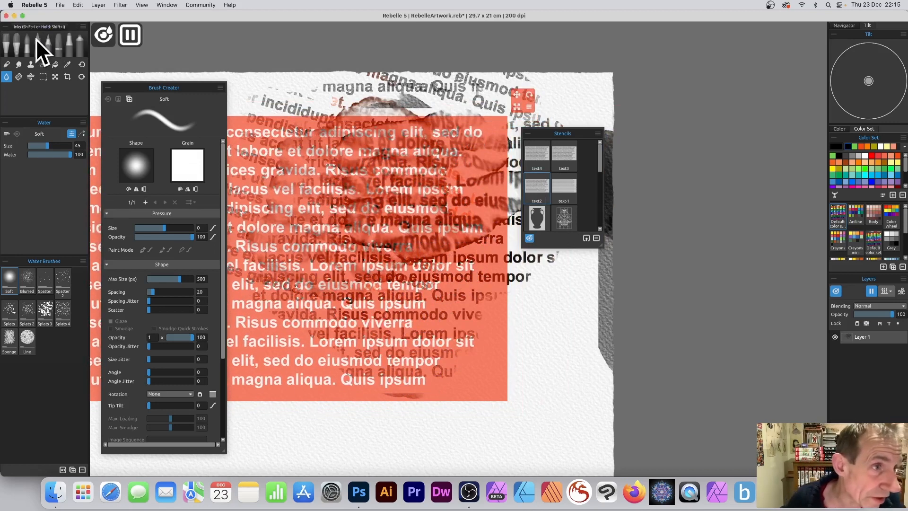
- Switch to Express Oils for red strokes through text2, then open its stencil menu
click(8, 47)
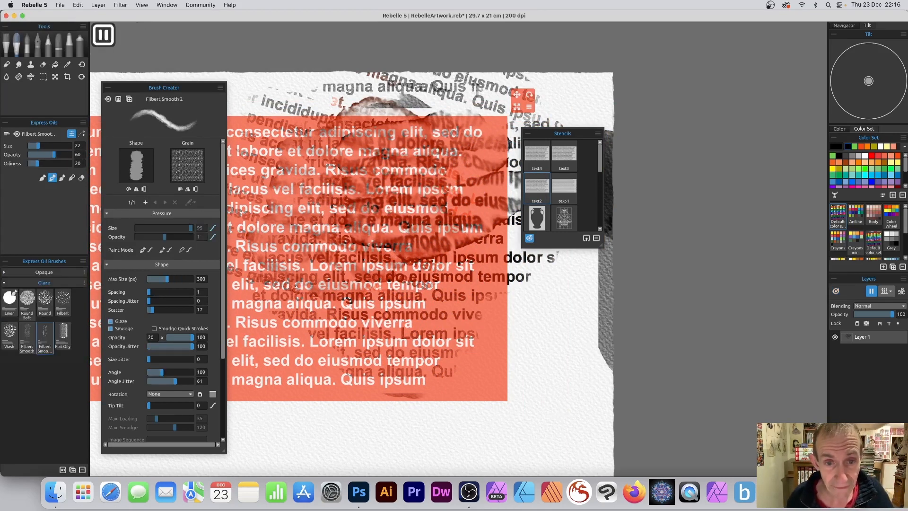
mouse_move(345, 287)
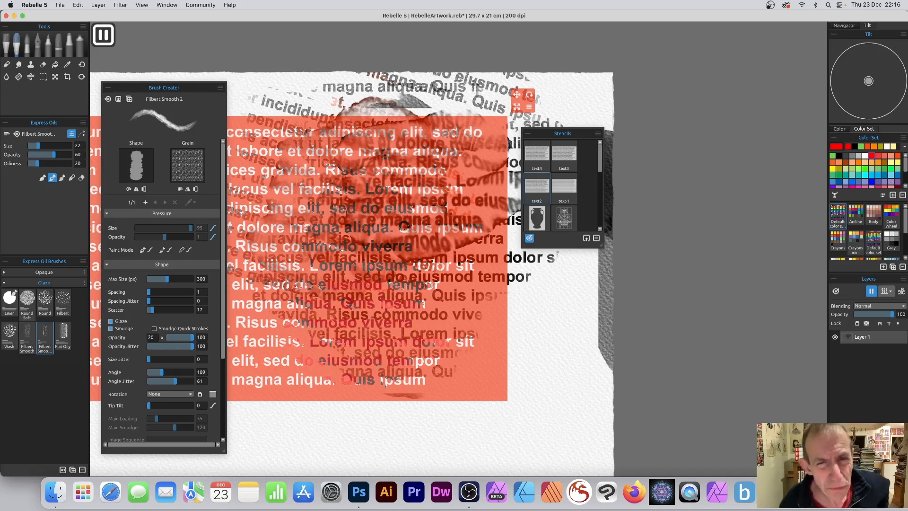
click(528, 106)
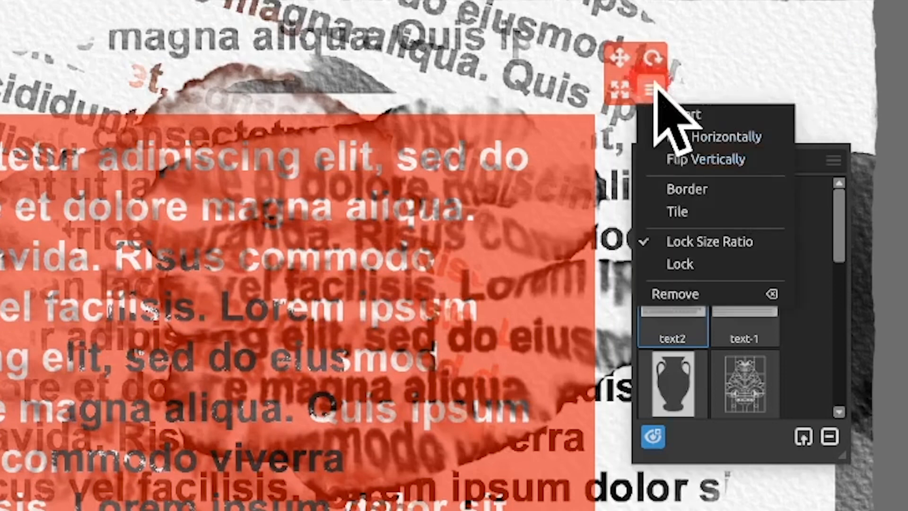